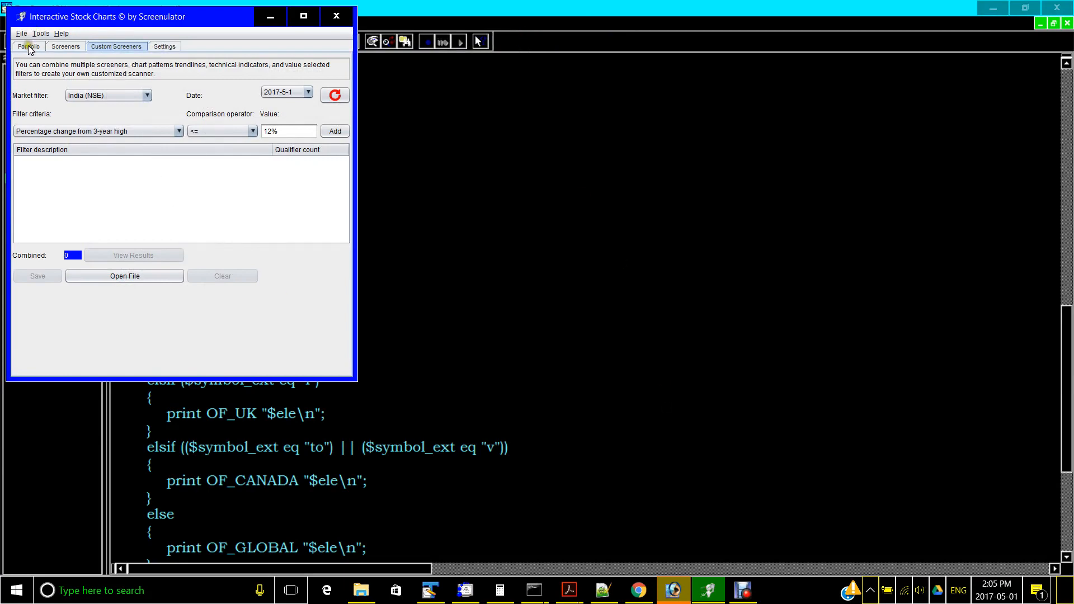
- Glance at the Portfolio list, then return to the Custom Screeners builder
click(28, 46)
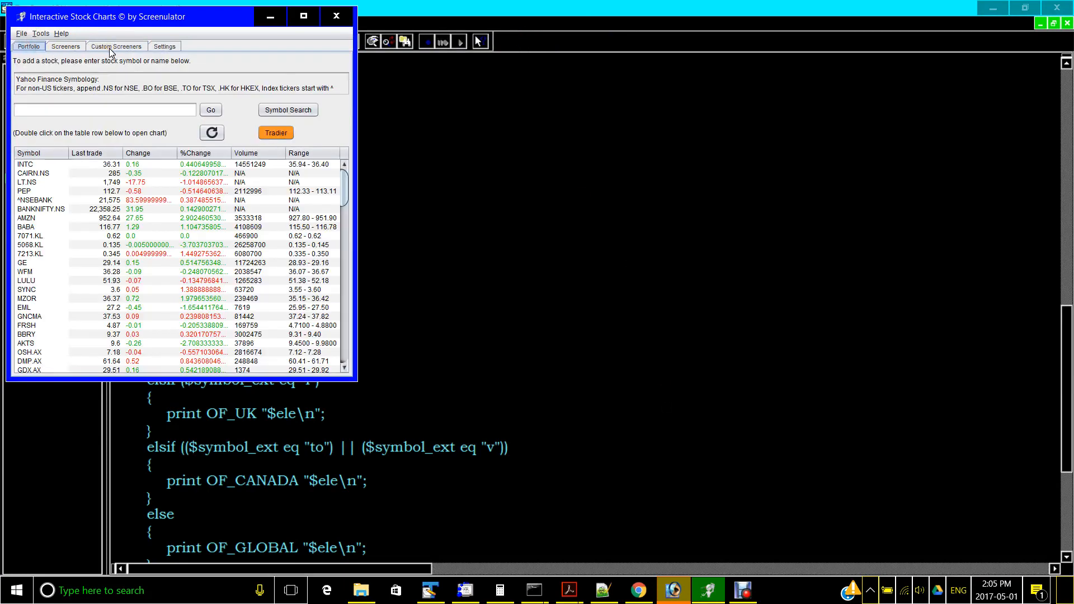
click(116, 46)
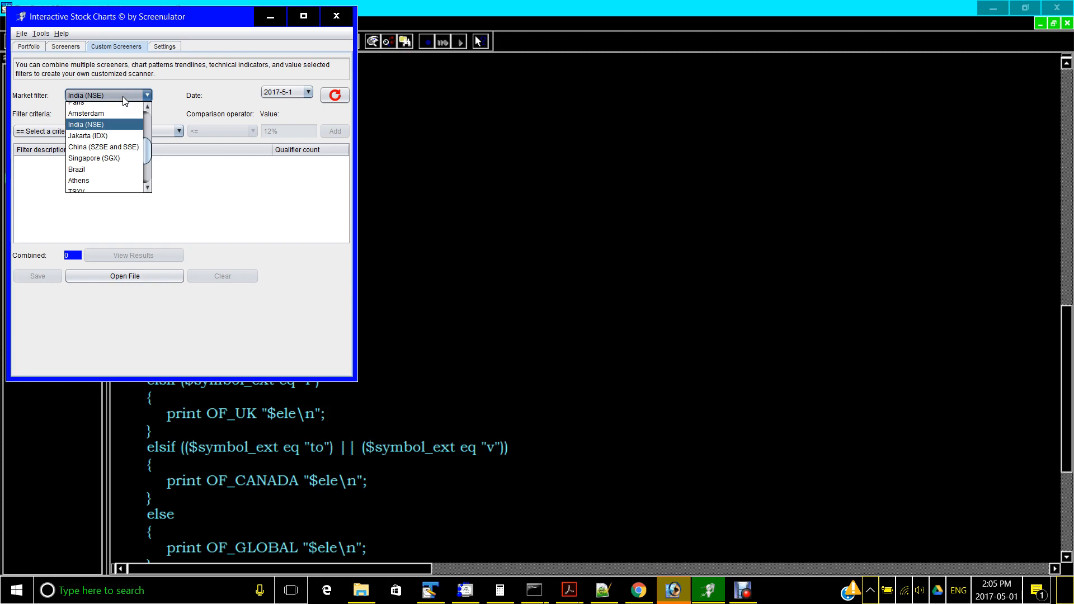
- Keep India (NSE) as market and pick 'Percentage change from 52 week high' as criterion
click(86, 124)
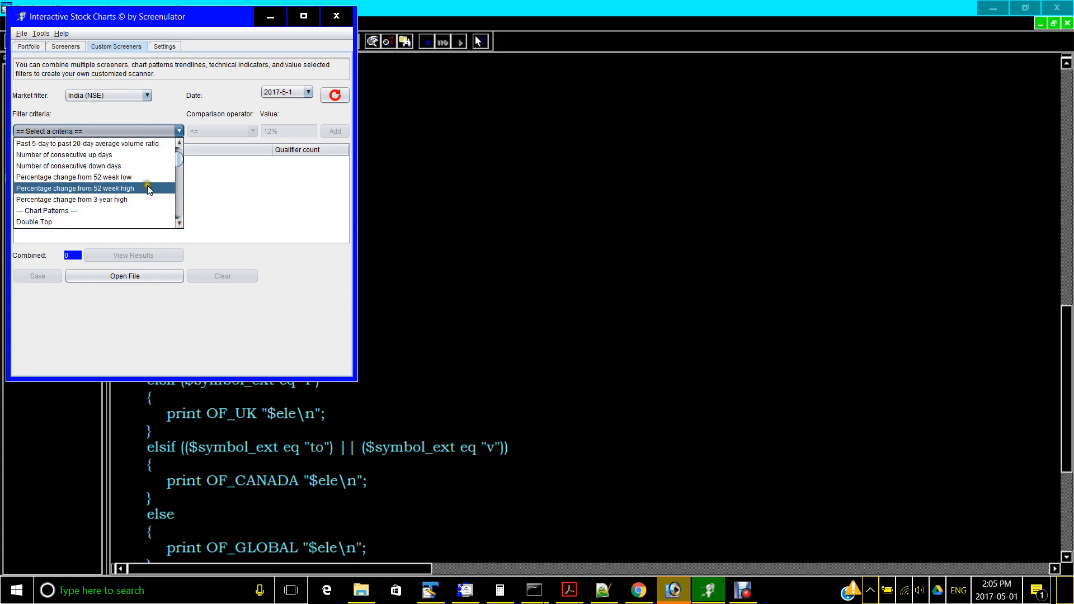
mouse_move(147, 199)
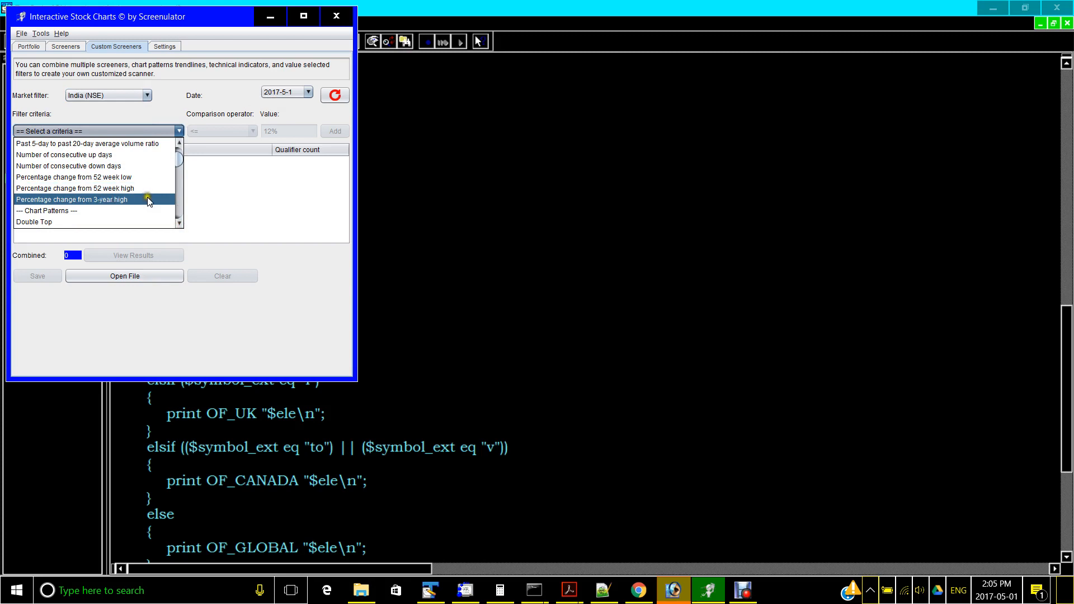
mouse_move(147, 188)
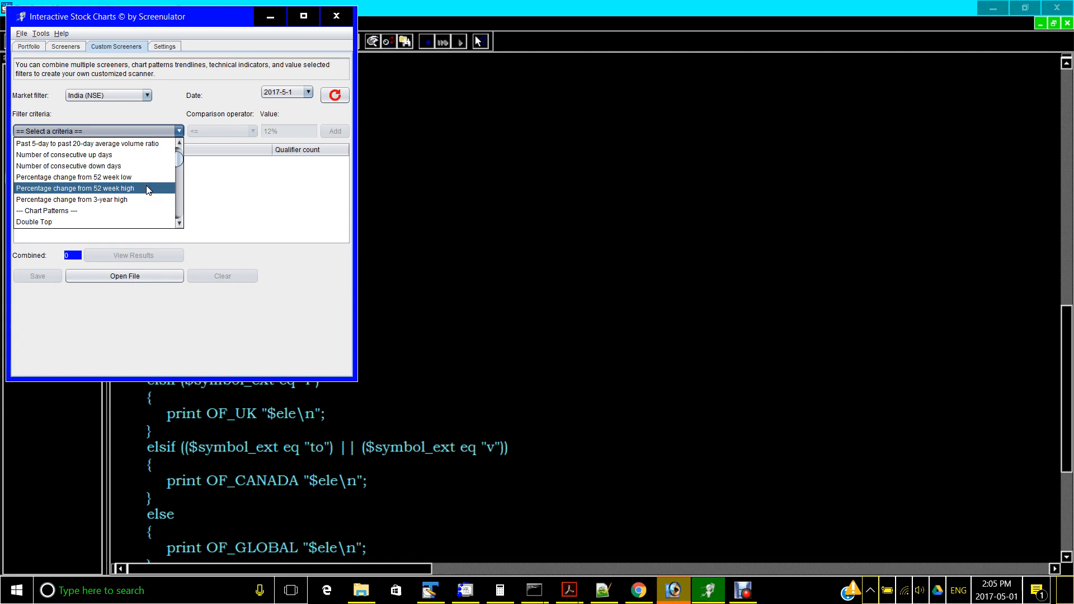
click(76, 188)
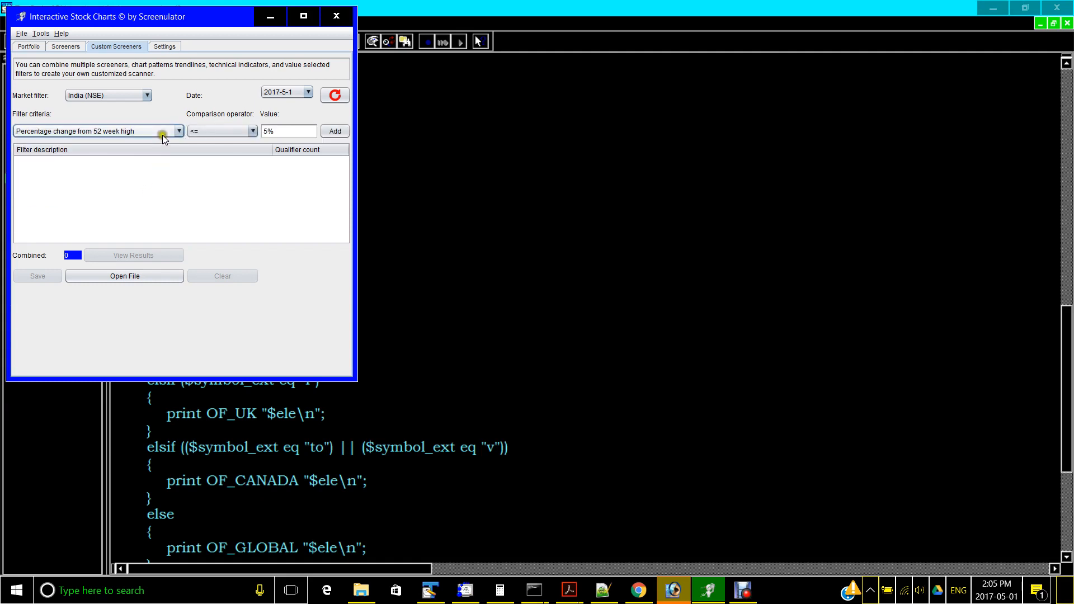
click(179, 130)
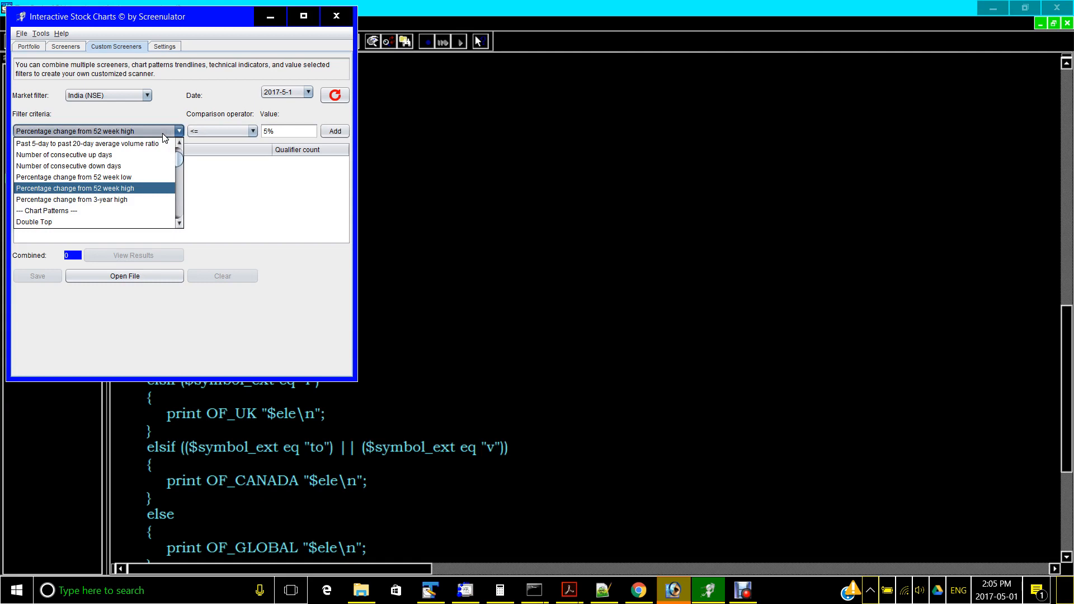
click(75, 188)
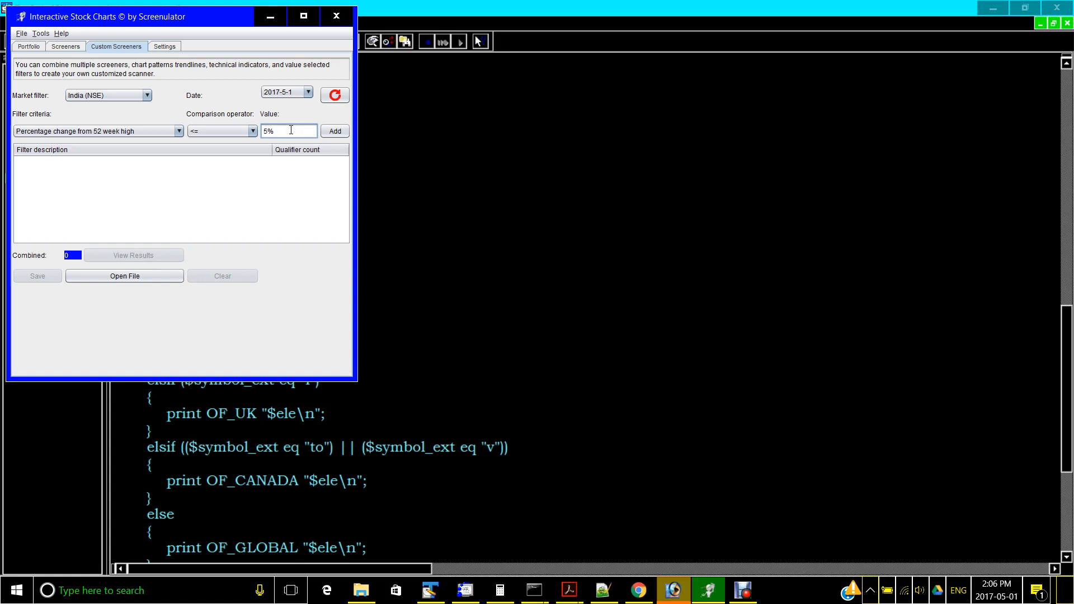
- Add the 52-week-high filter with value 3% and view the 123 qualifying stocks
text(3)
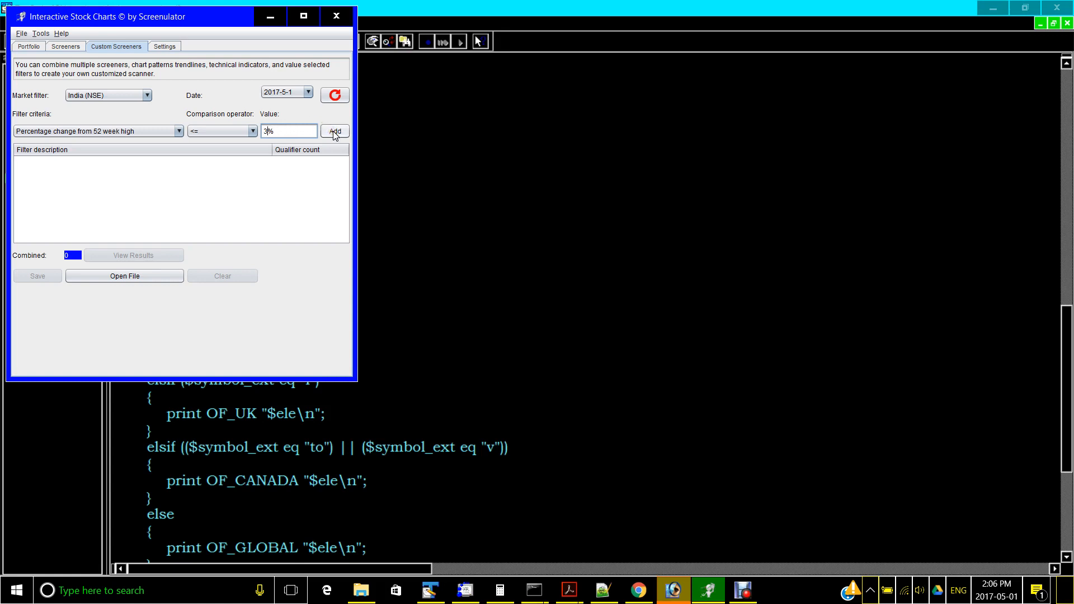
click(335, 131)
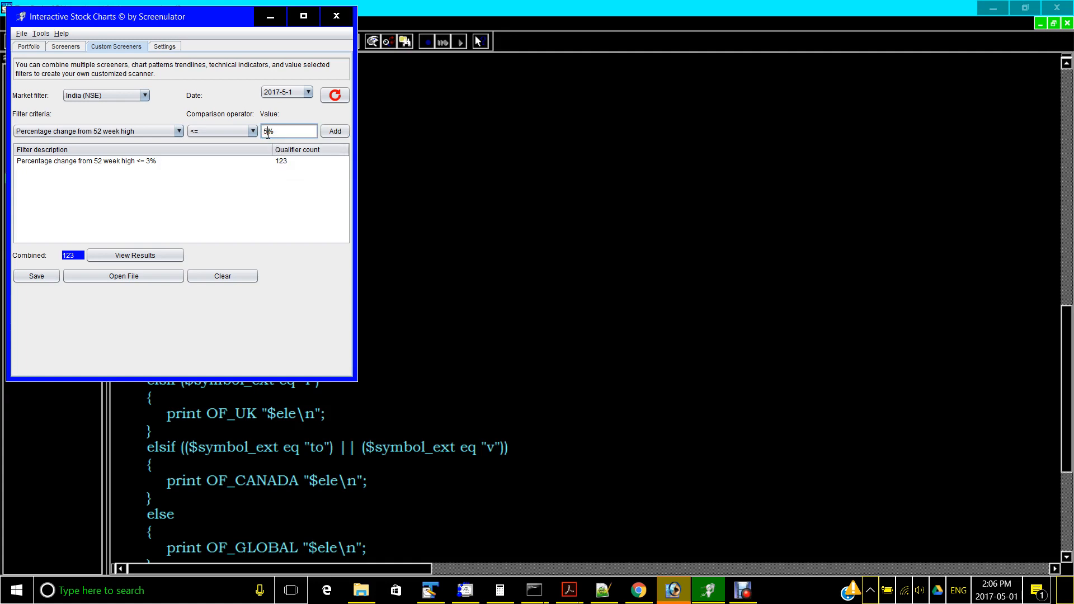
click(334, 131)
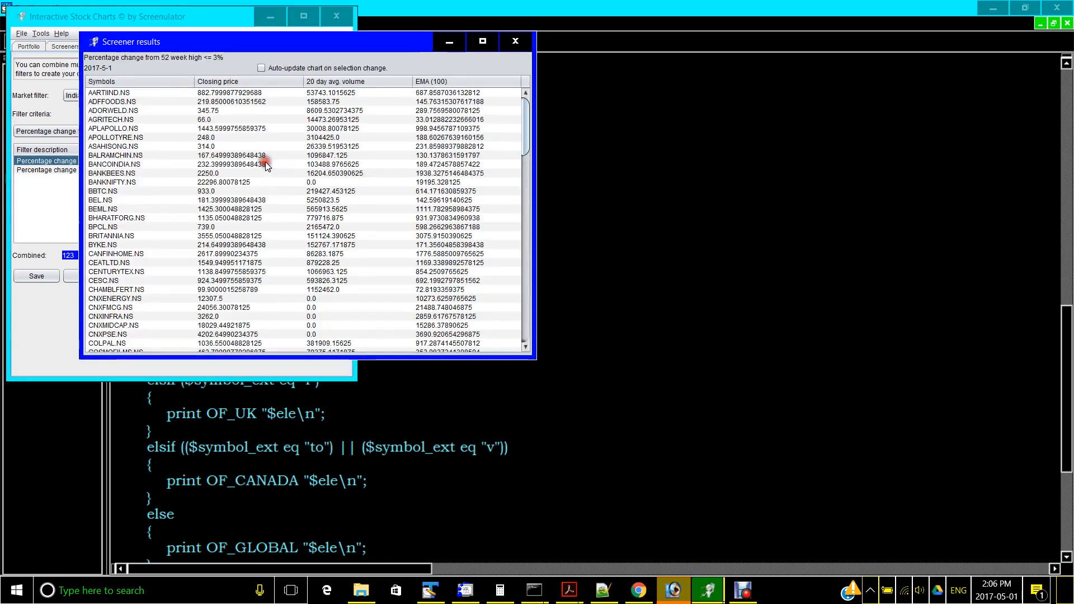
mouse_move(252, 288)
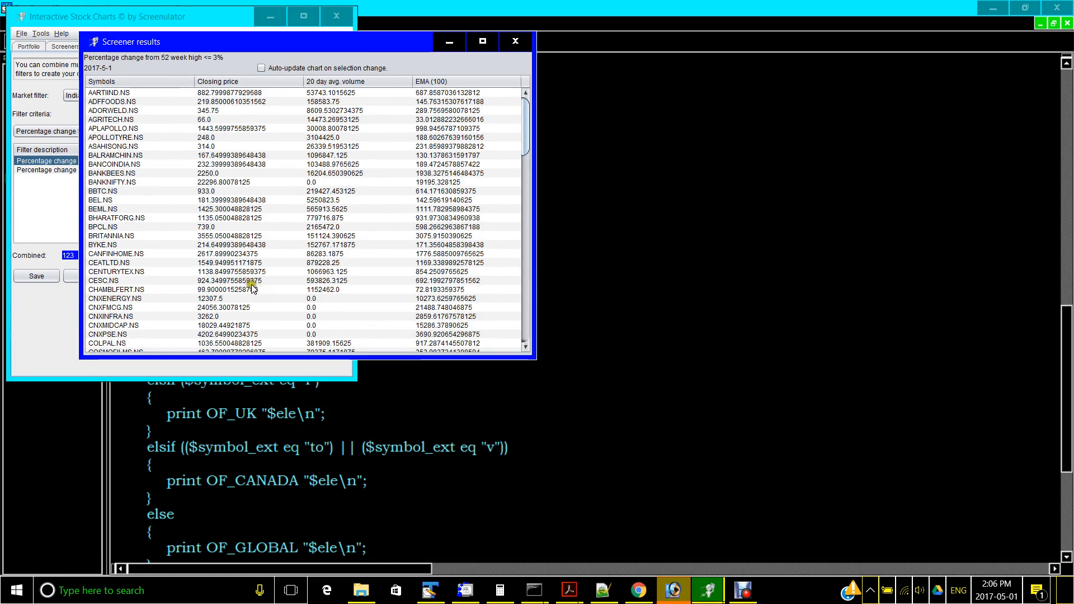
- Open the CESC.NS chart from the screener results
double_click(104, 280)
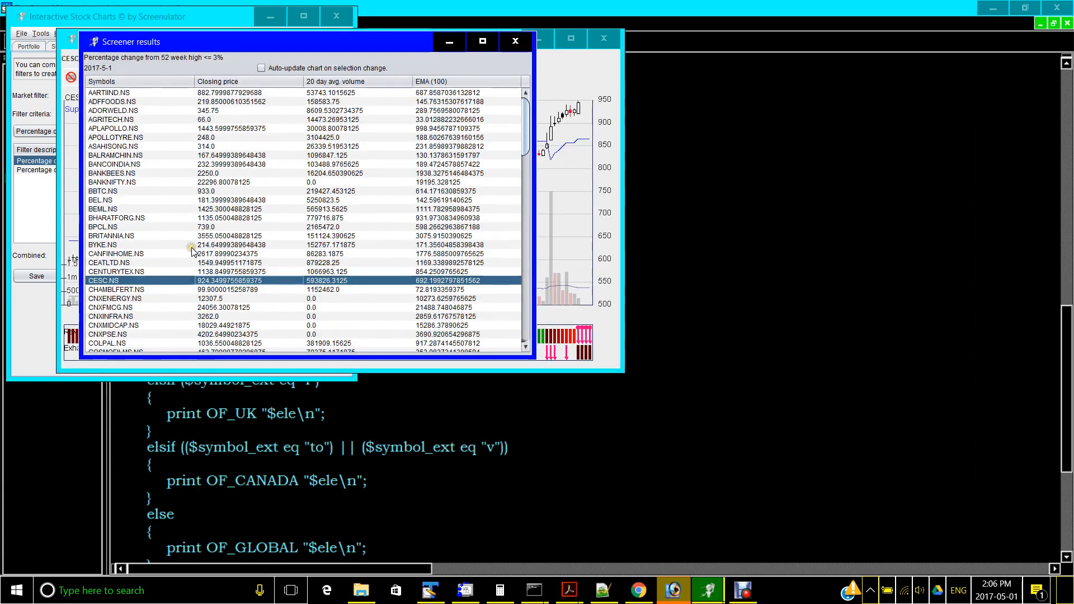
- Open the BYKE.NS daily SuperTrend chart, then switch back to the screener results
double_click(103, 244)
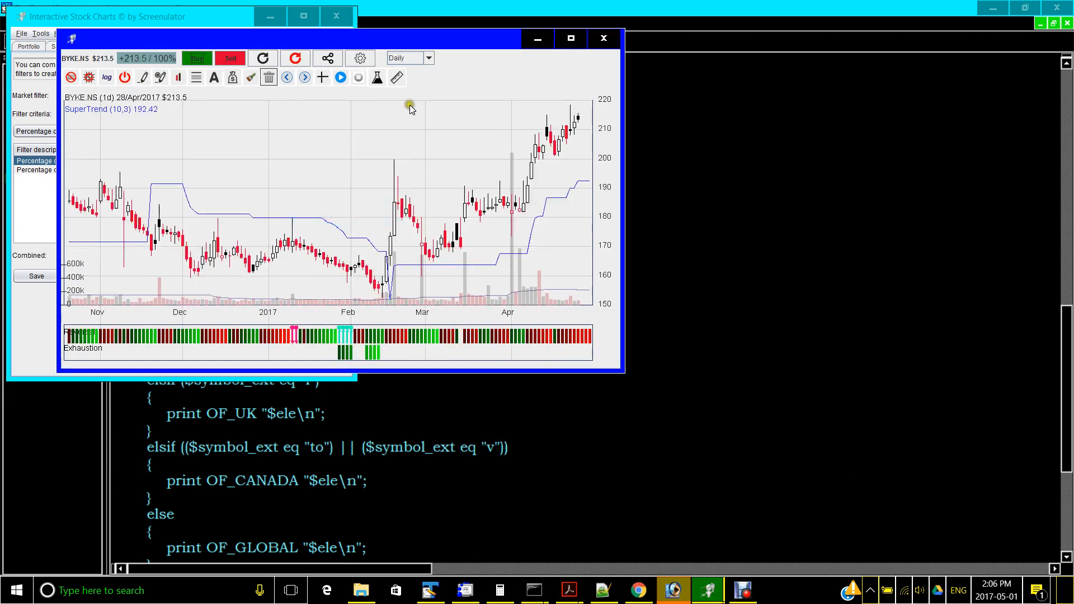
mouse_move(571, 120)
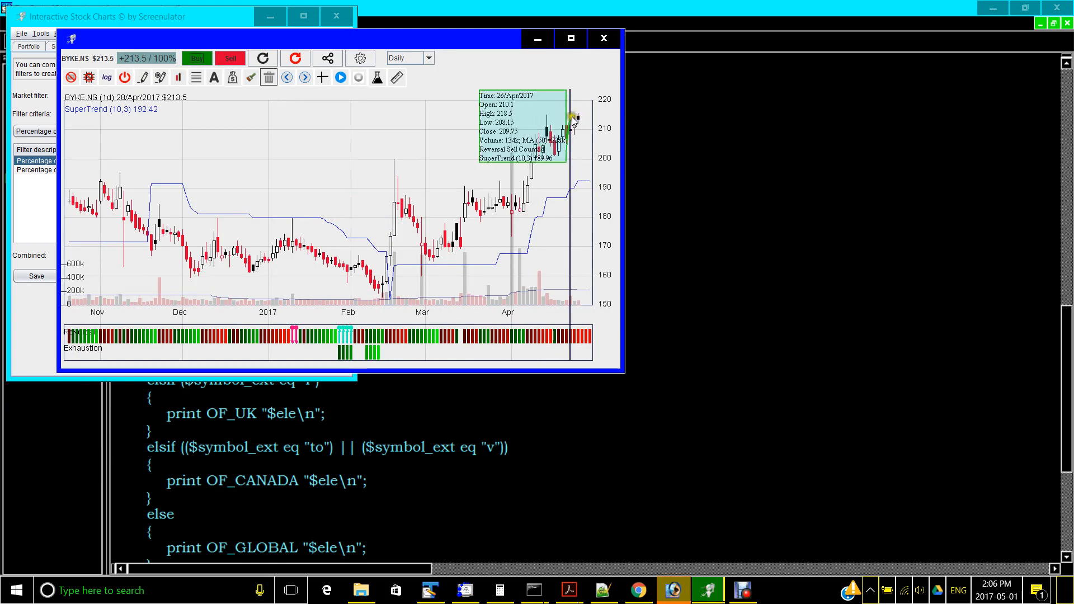
mouse_move(572, 208)
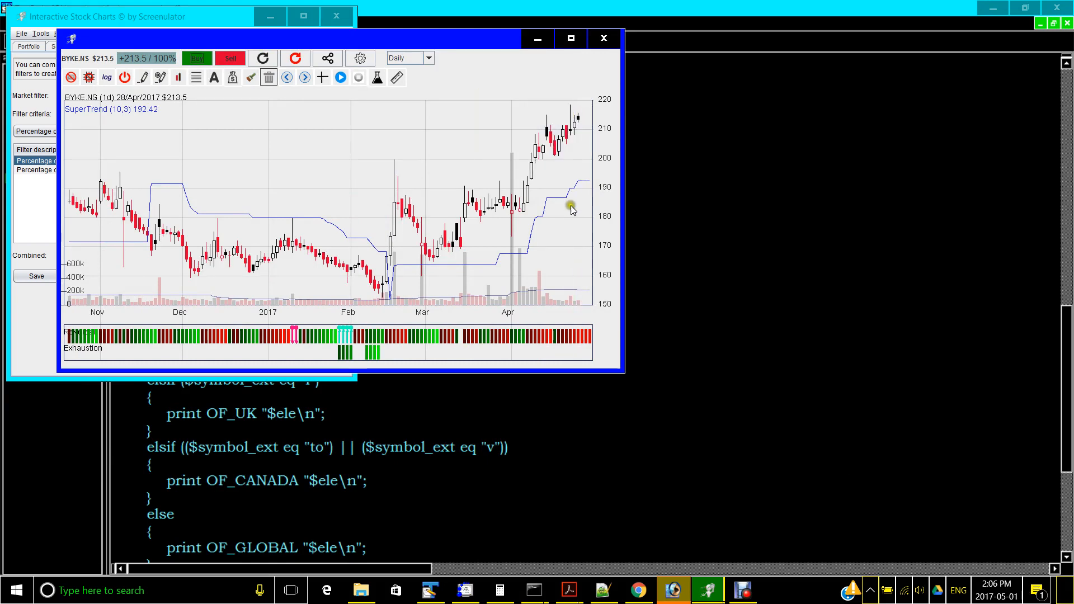
key(Alt+Tab)
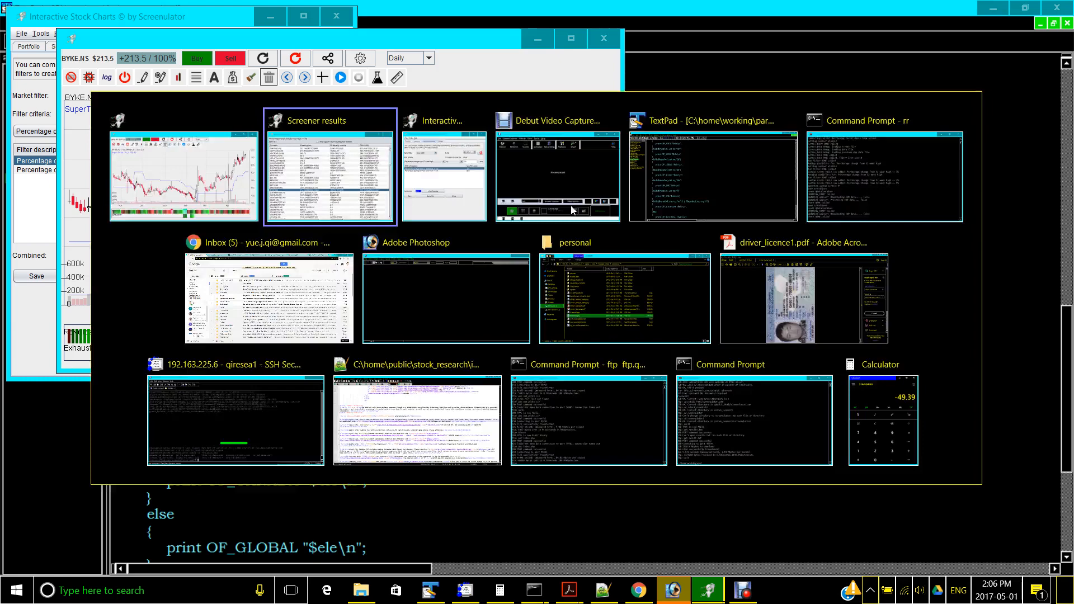